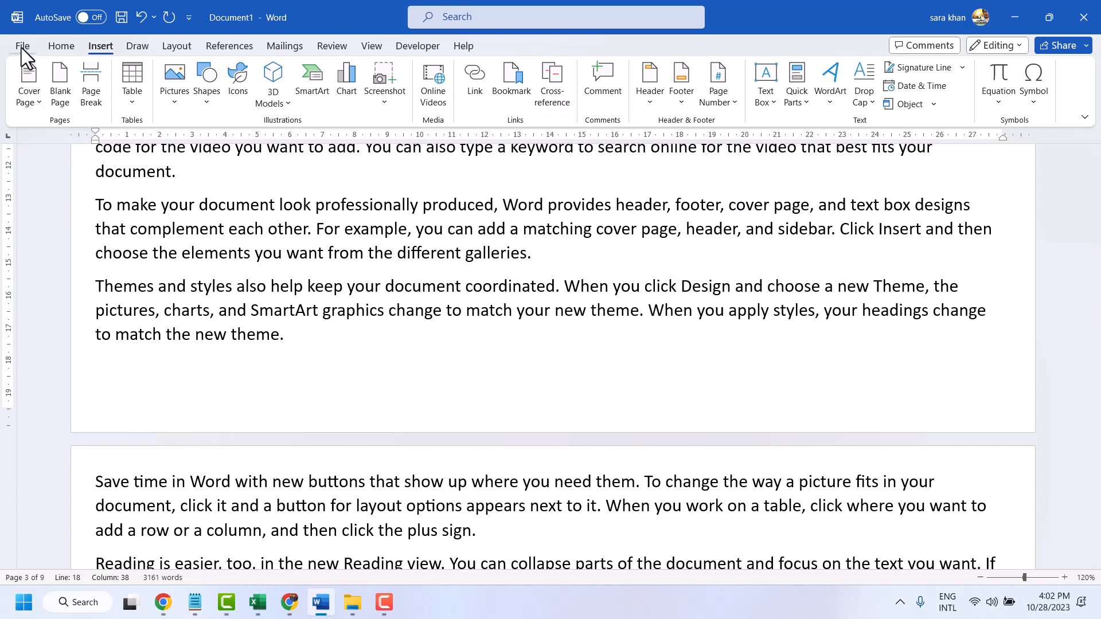
Open Word Options from the File backstage view.
left_click(23, 46)
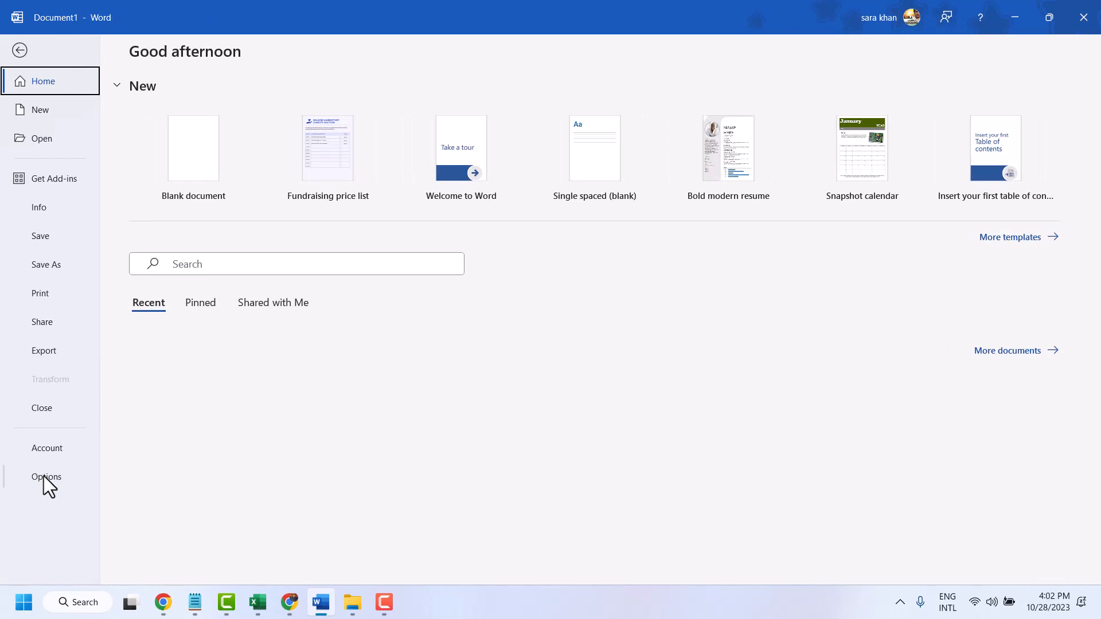
left_click(45, 477)
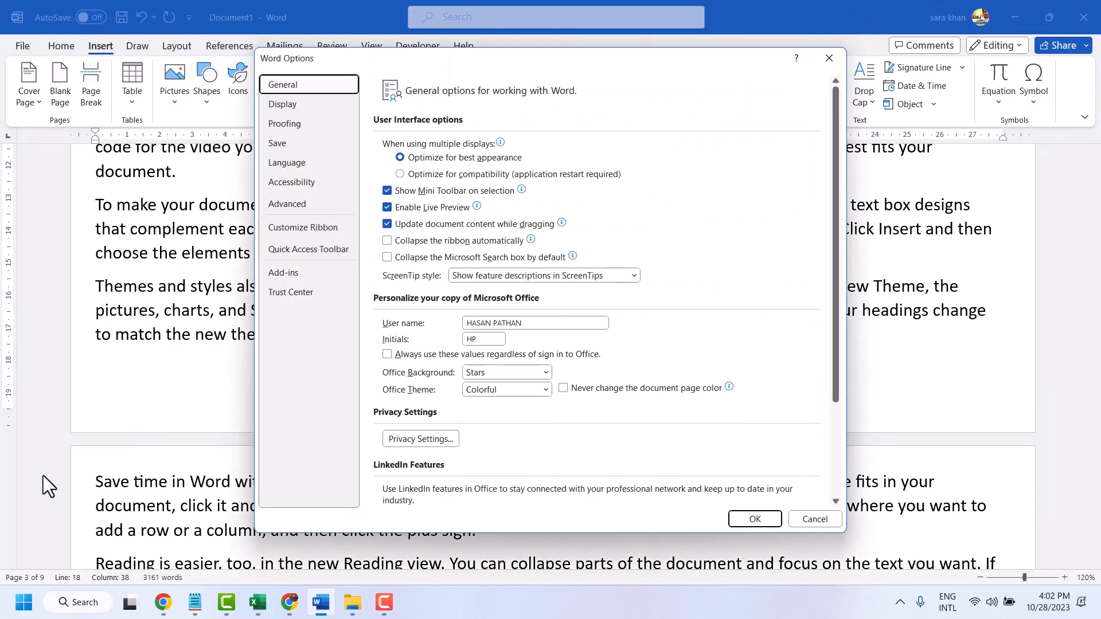
mouse_move(303, 227)
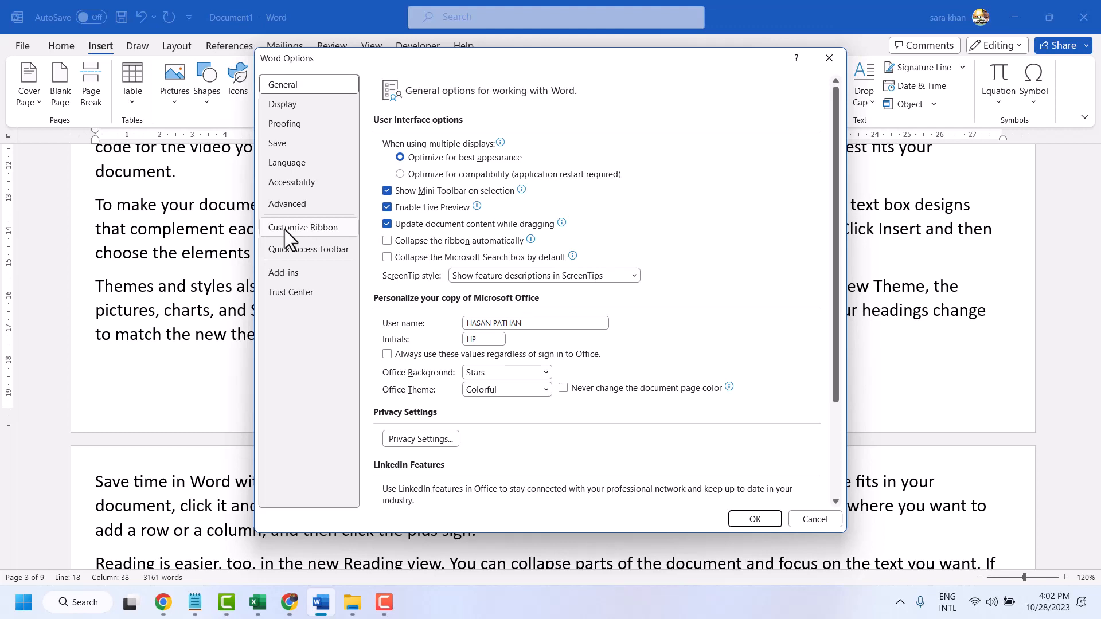
In Customize Ribbon, re-enable the Design main tab and confirm with OK.
left_click(303, 227)
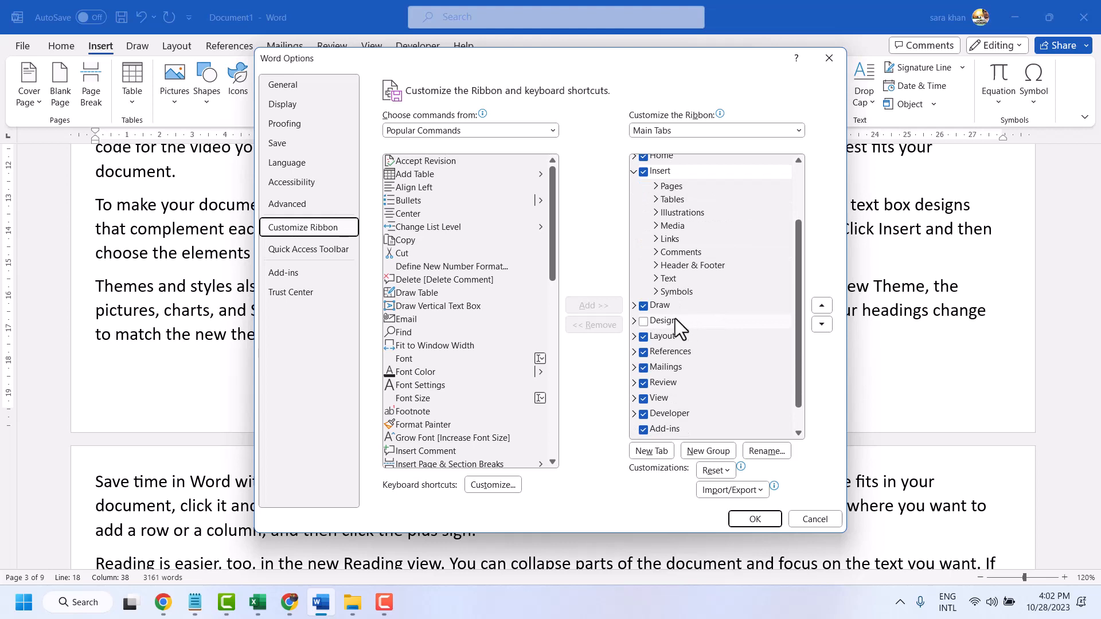
mouse_move(645, 334)
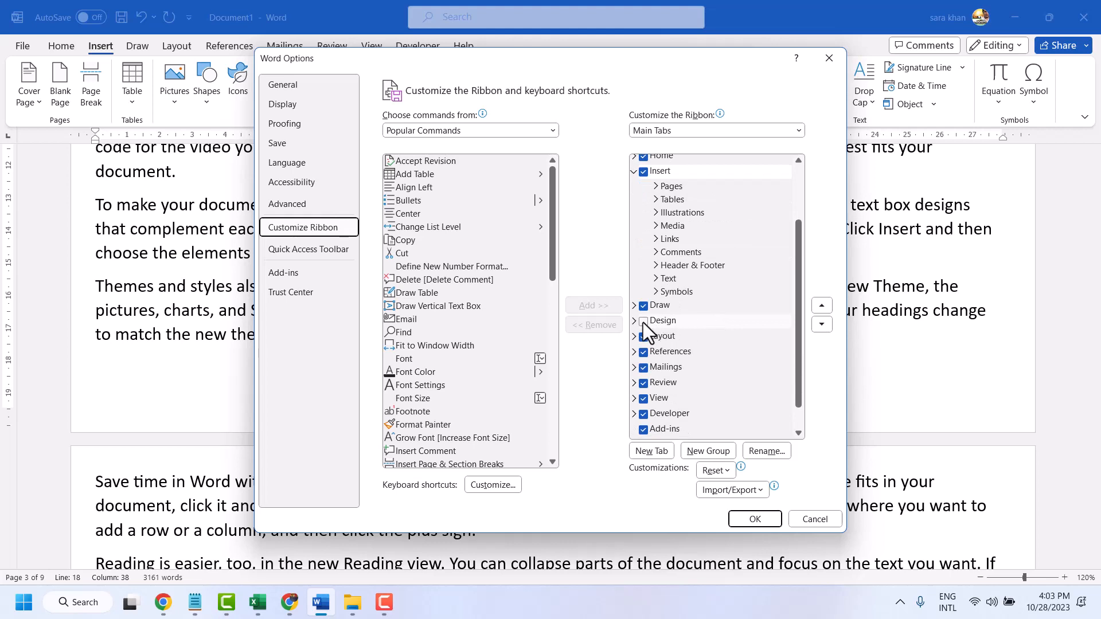
left_click(664, 321)
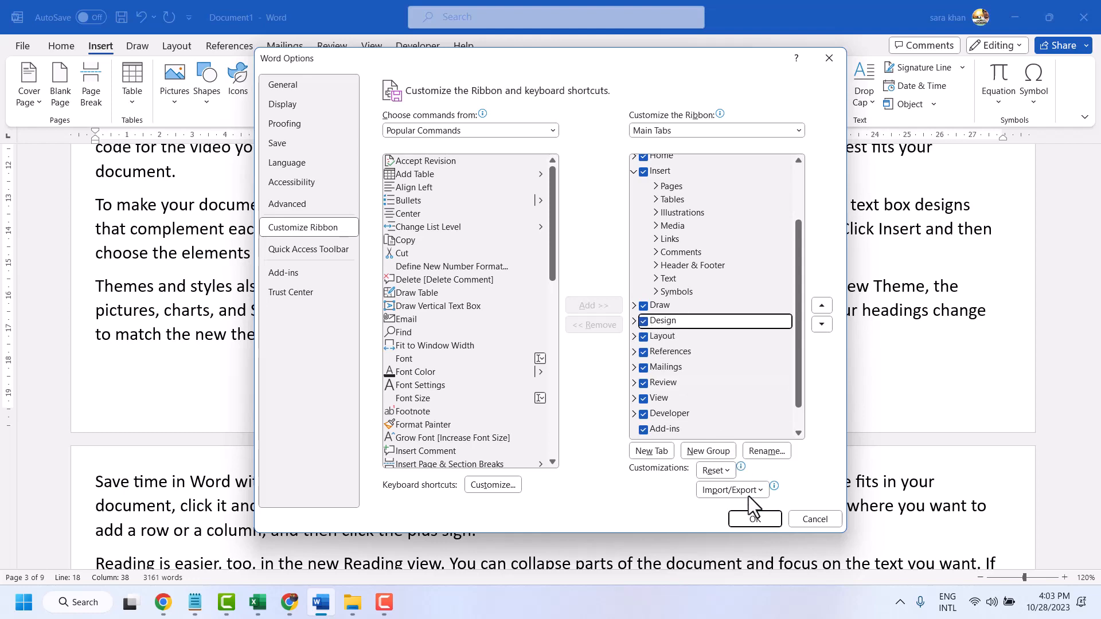
left_click(753, 518)
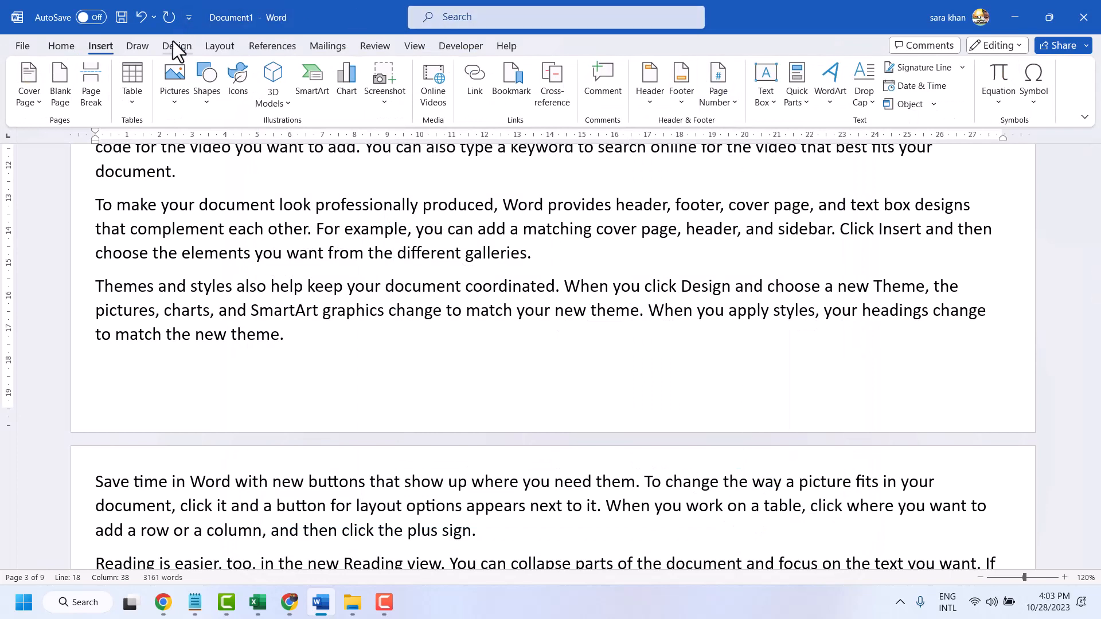
Return to the document, then open the File backstage view again.
left_click(393, 252)
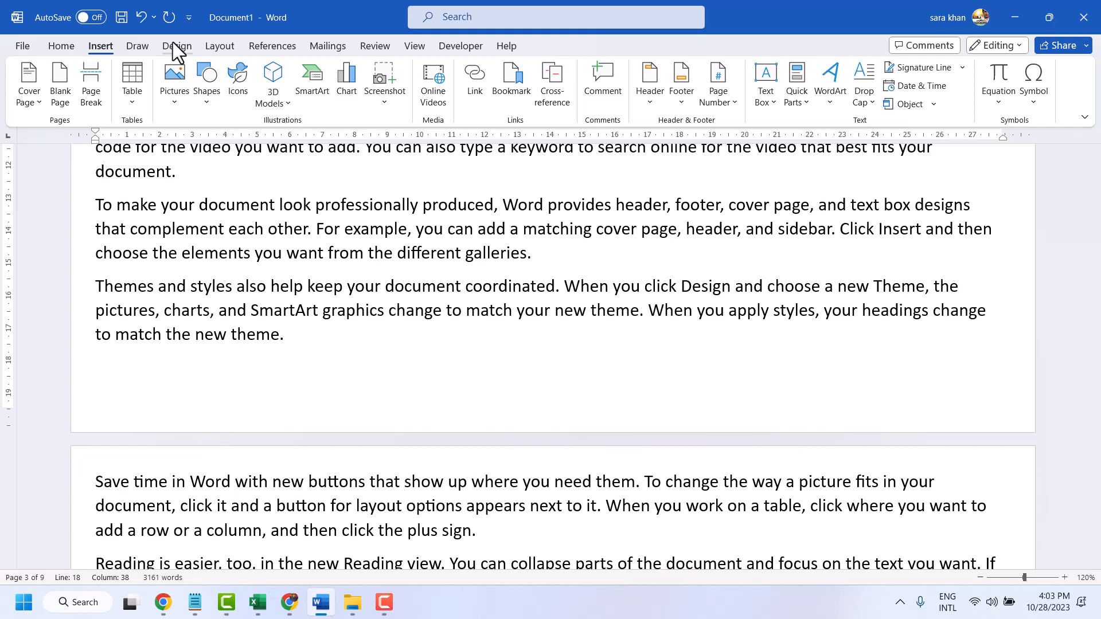
left_click(22, 46)
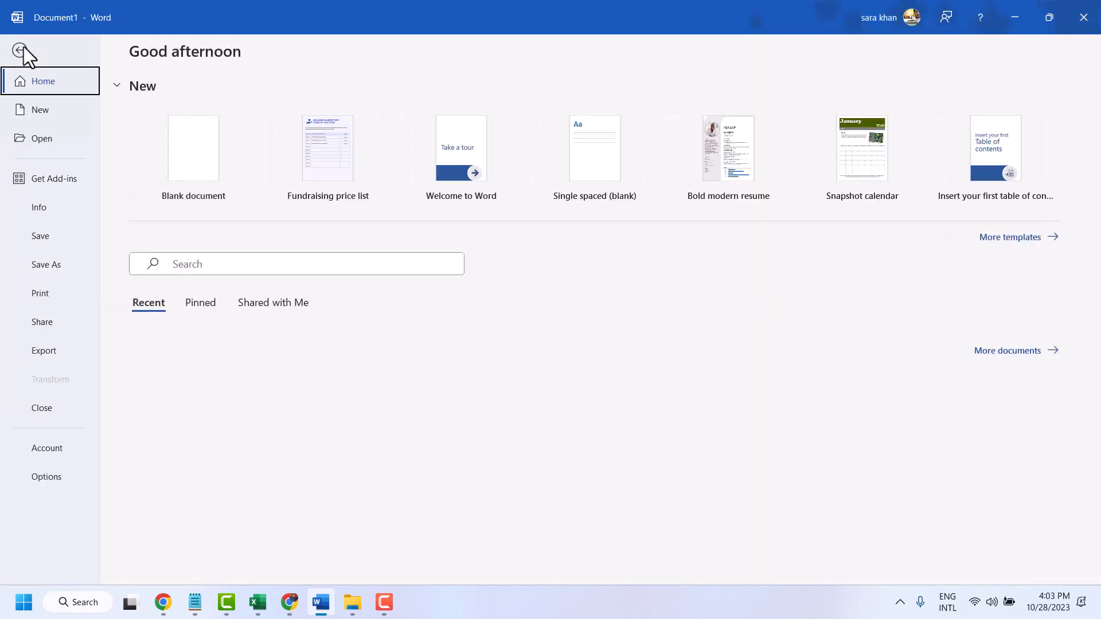
In Customize Ribbon, untick all main tabs except Add-ins and apply, leaving only File.
left_click(23, 51)
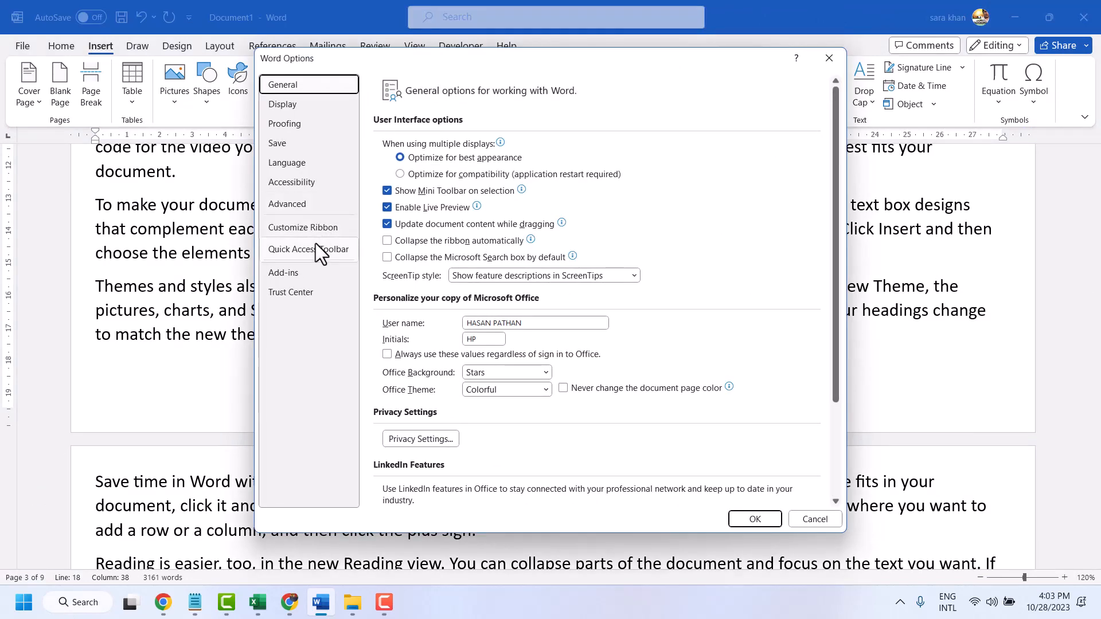
left_click(302, 227)
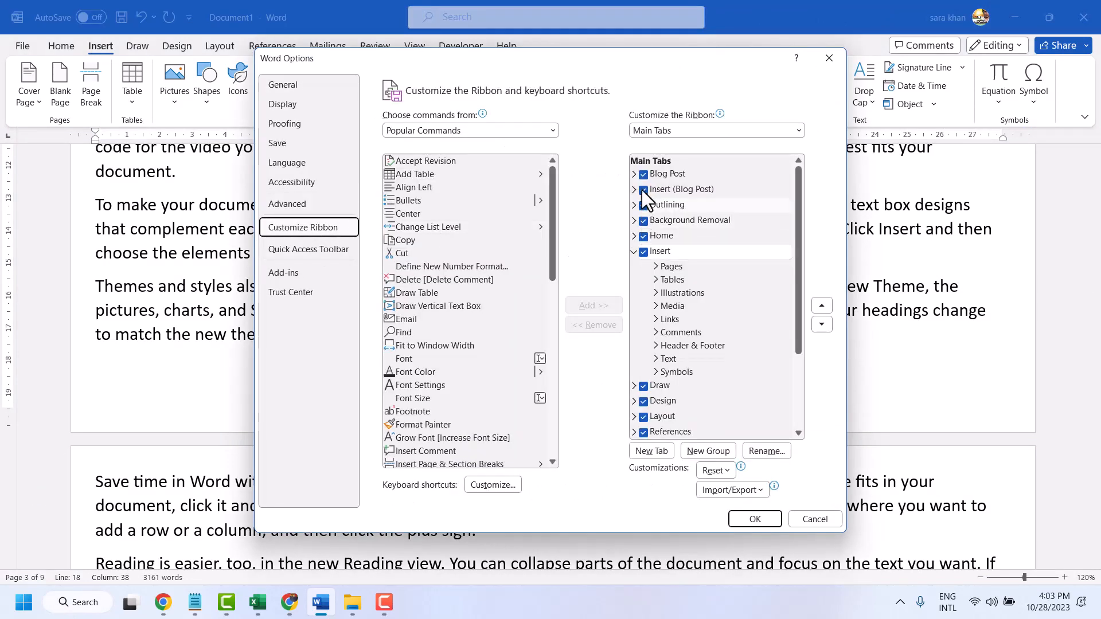
left_click(642, 189)
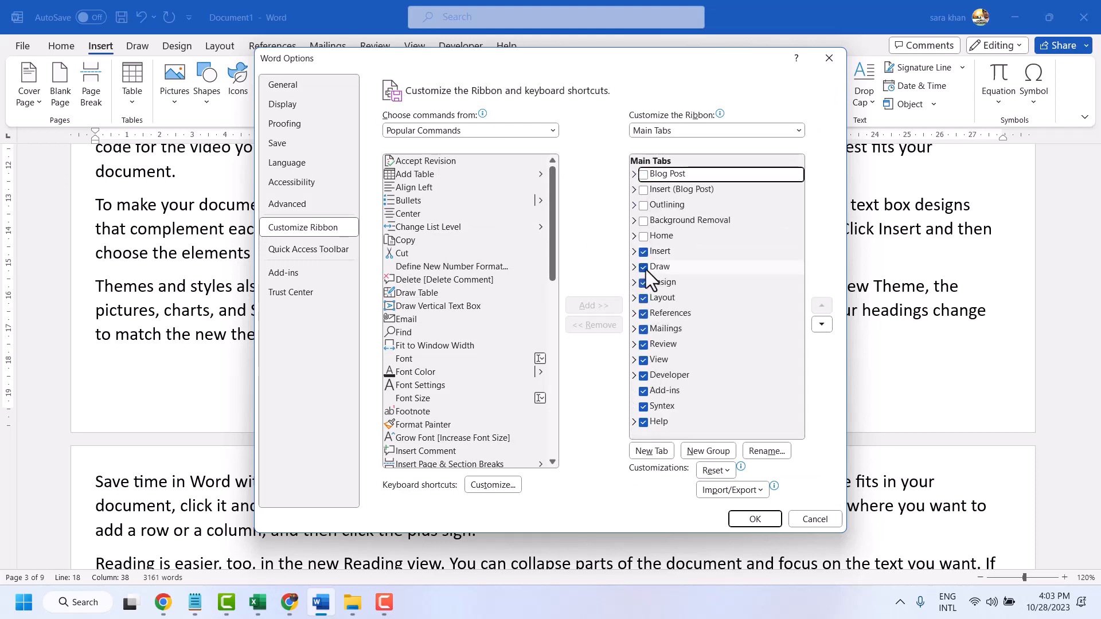
left_click(658, 267)
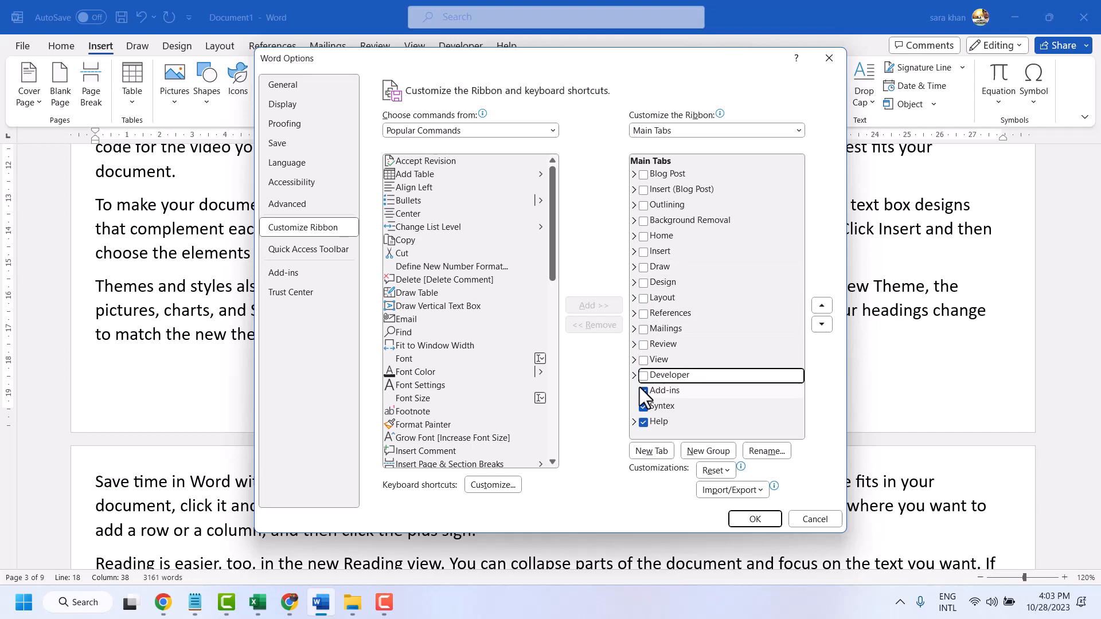
left_click(642, 406)
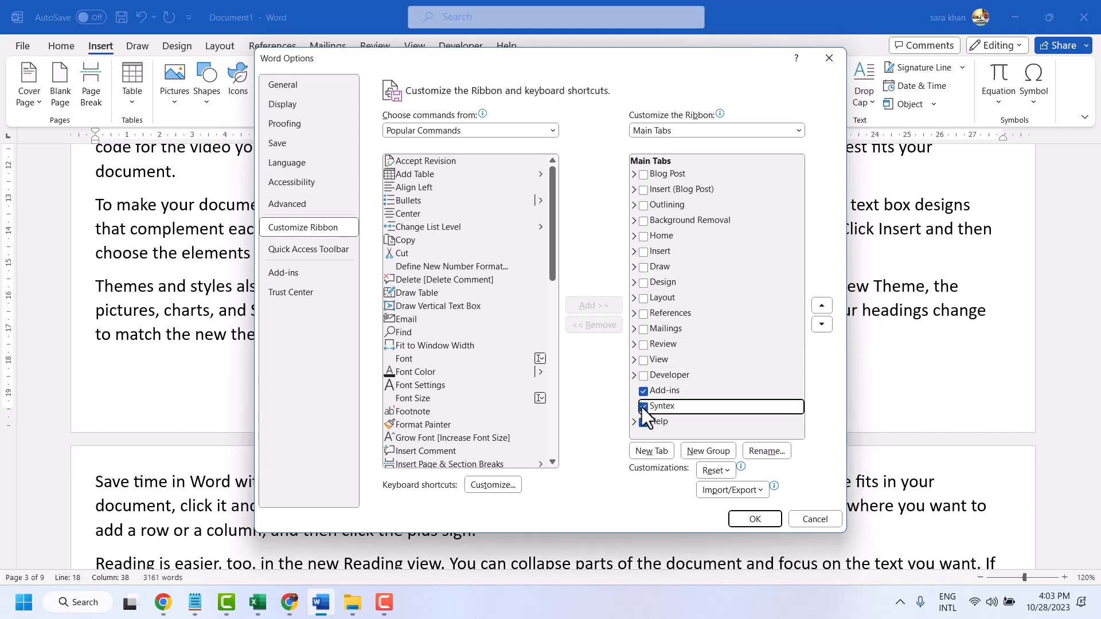
left_click(754, 518)
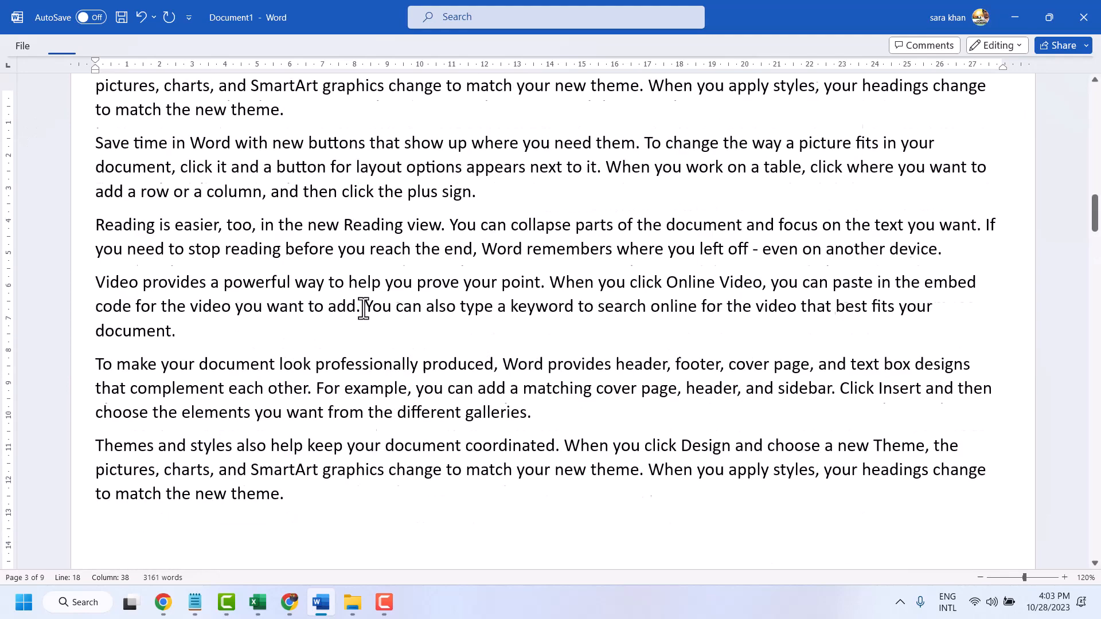
Open Word Options again from the backstage view.
scroll("down", 3)
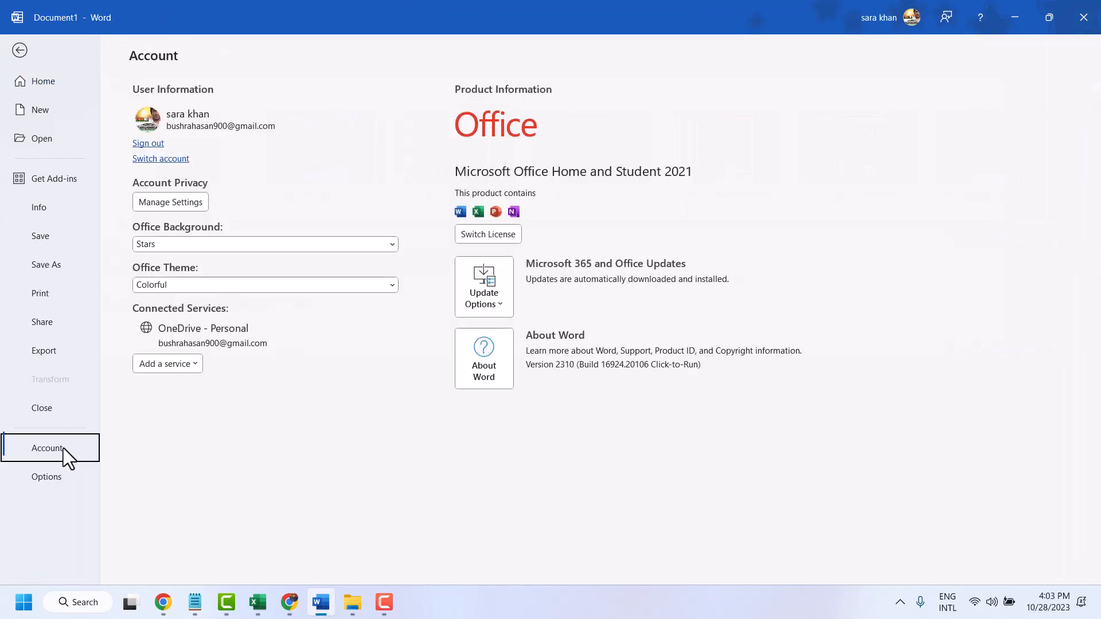
left_click(46, 477)
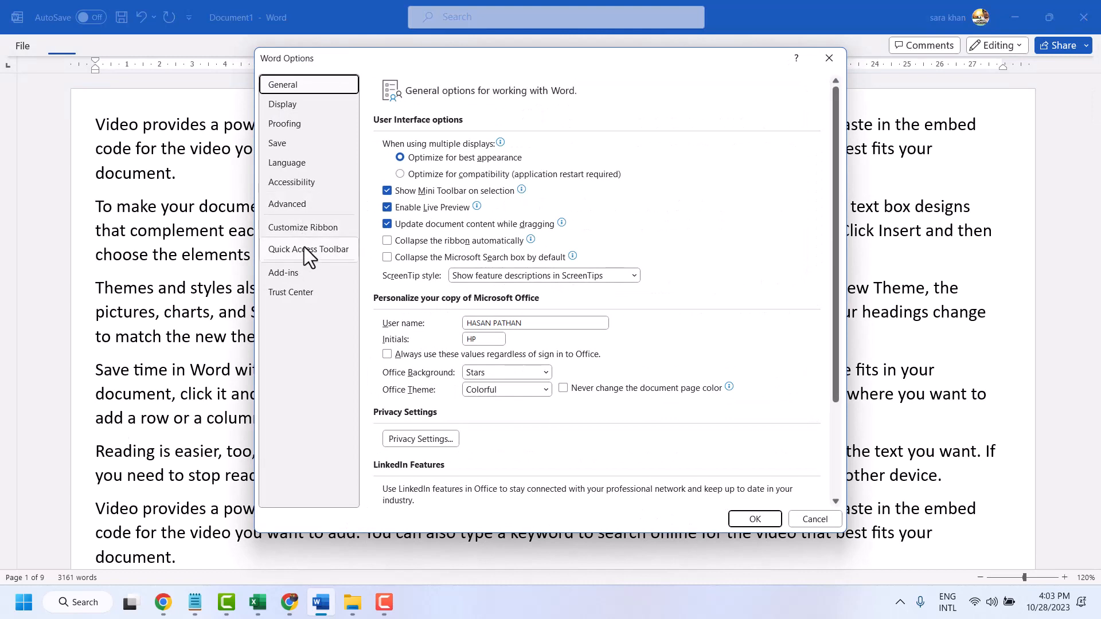
In Customize Ribbon, tick all main tabs including Home, Design and Layout, and apply.
left_click(303, 227)
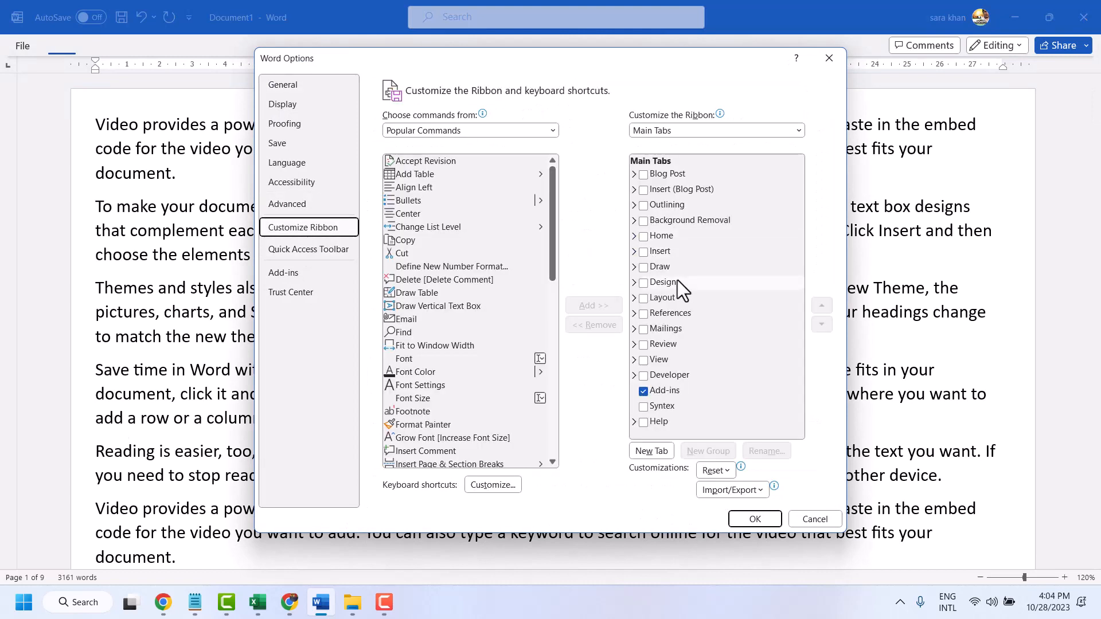
left_click(661, 298)
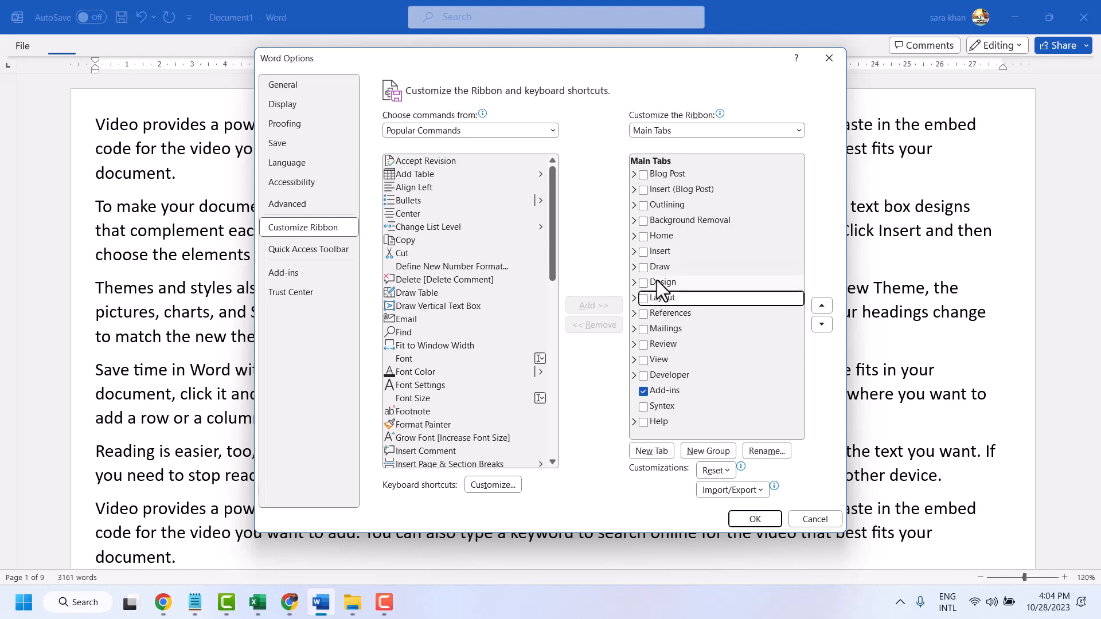
left_click(643, 299)
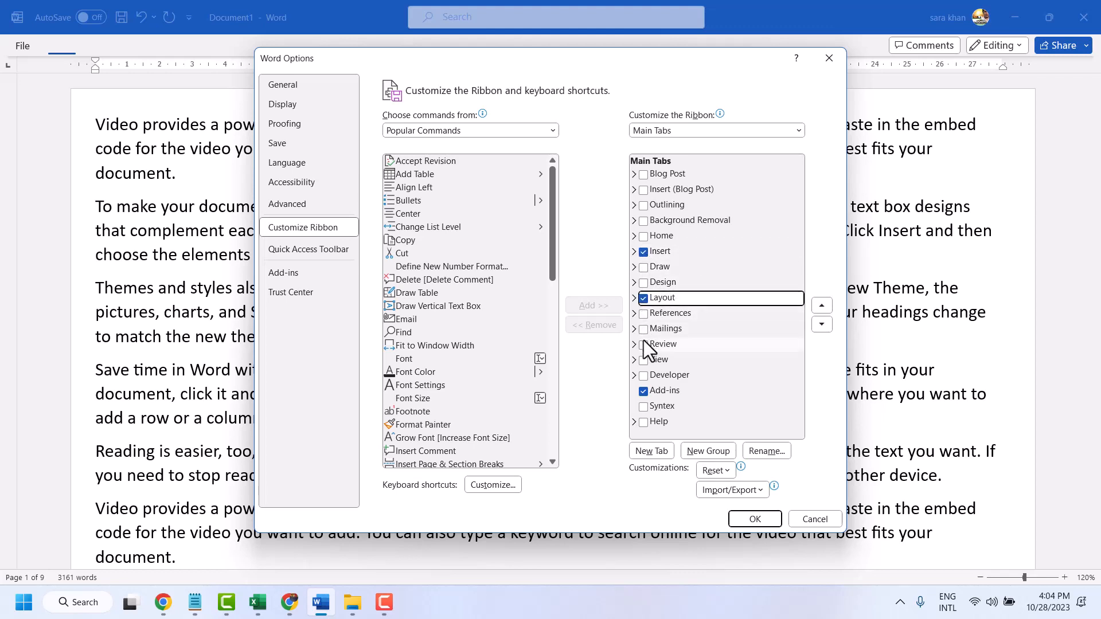
left_click(642, 344)
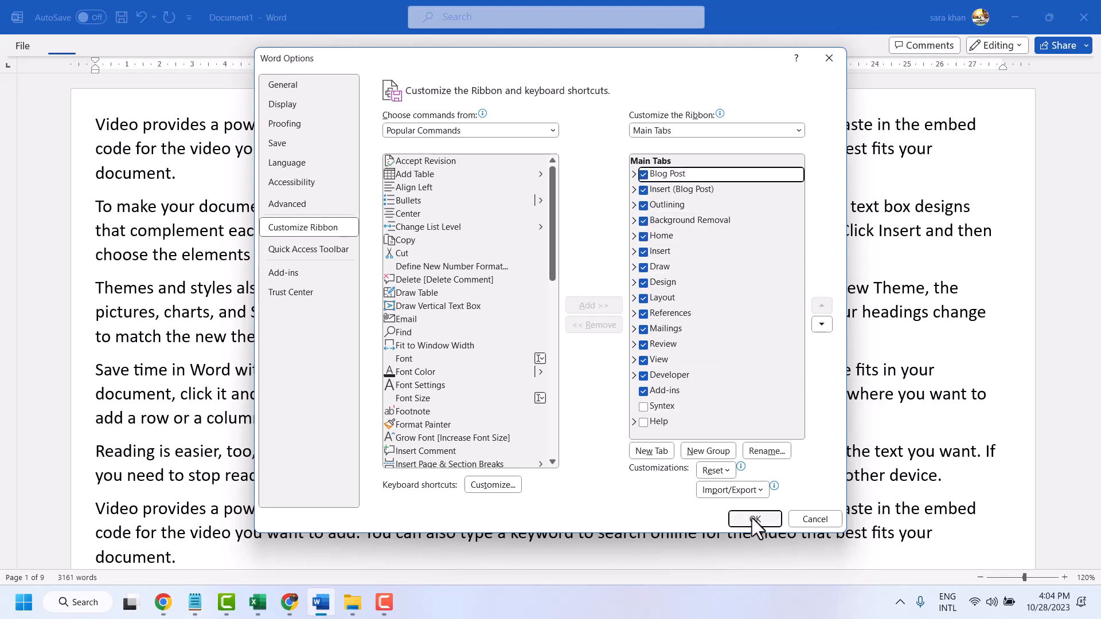
left_click(755, 519)
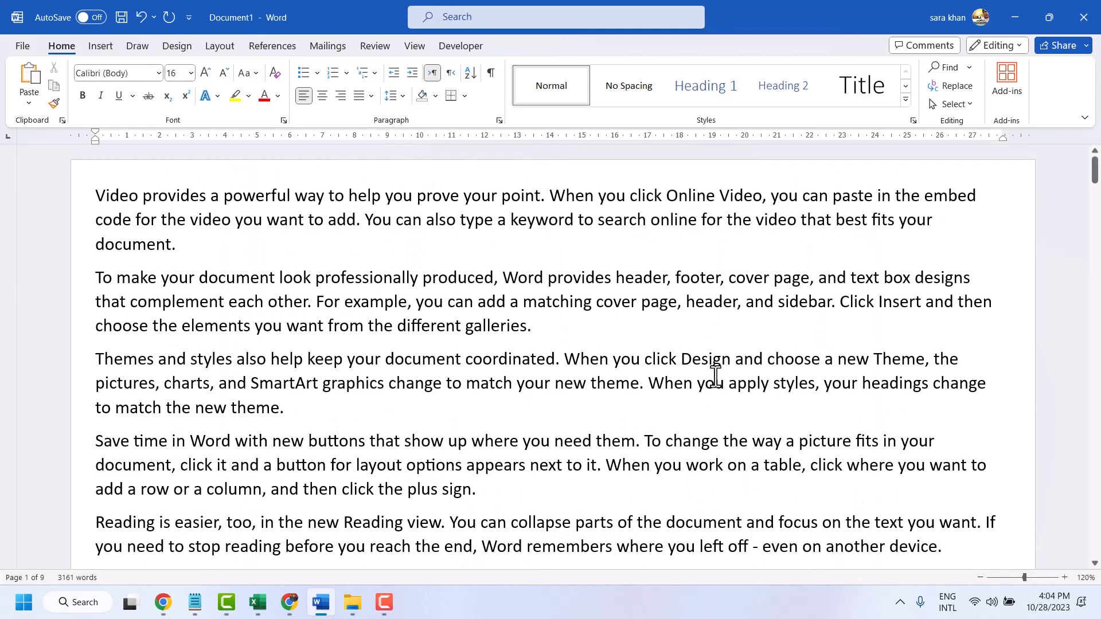
mouse_move(709, 379)
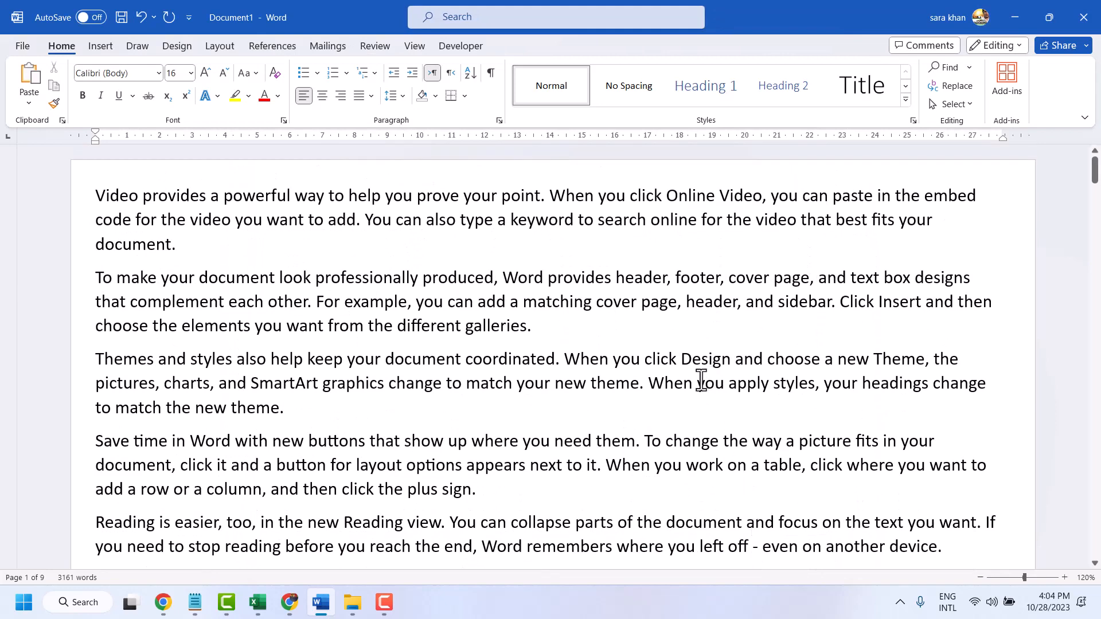